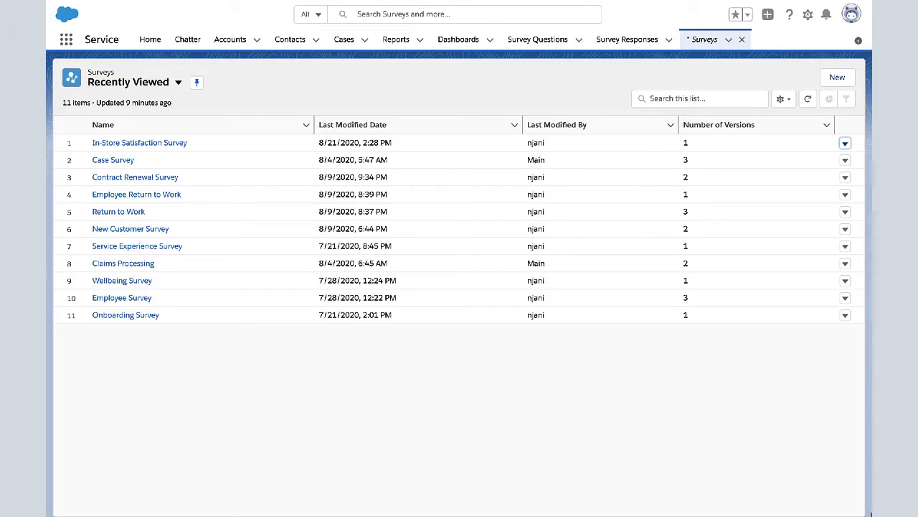
pyautogui.moveTo(868, 339)
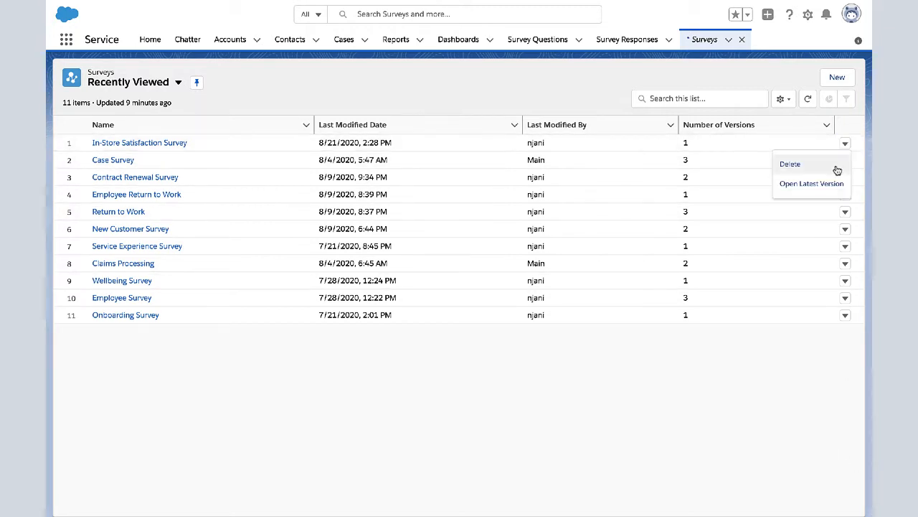
# - Open the latest version of In-Store Satisfaction Survey from its row menu
pyautogui.click(811, 183)
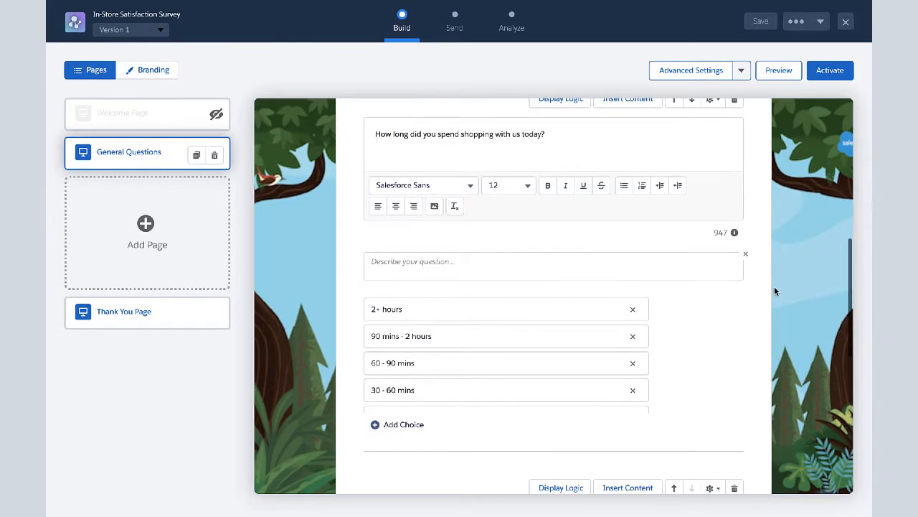
# - Scroll to the star-rating question and expand its Advanced Settings options
pyautogui.scroll(-3)
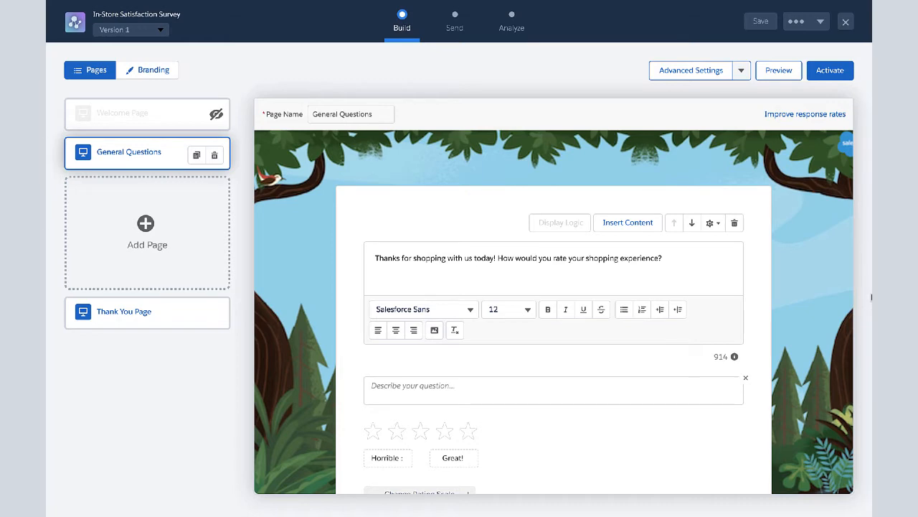
pyautogui.moveTo(742, 79)
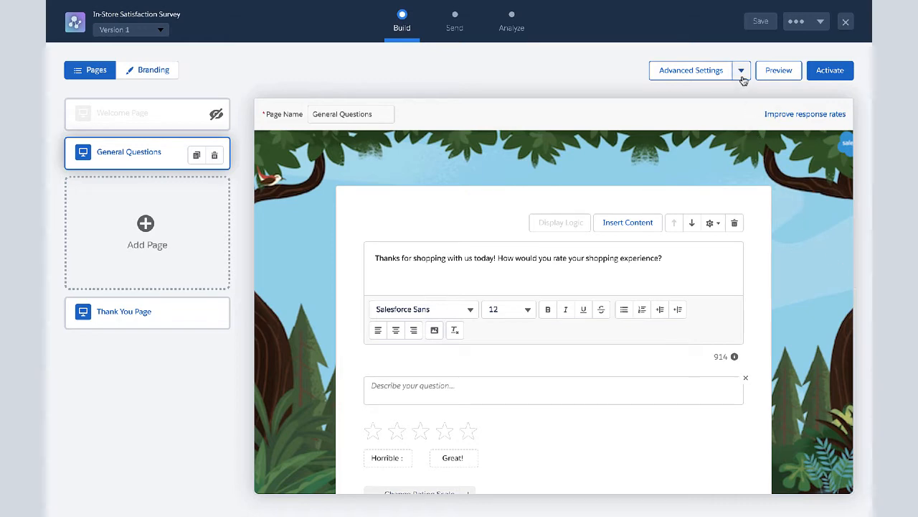
pyautogui.click(743, 70)
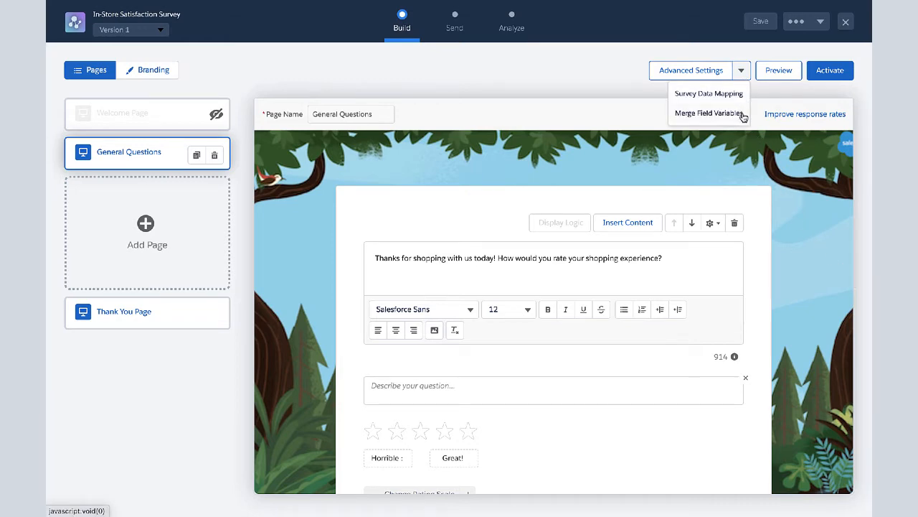
pyautogui.click(709, 113)
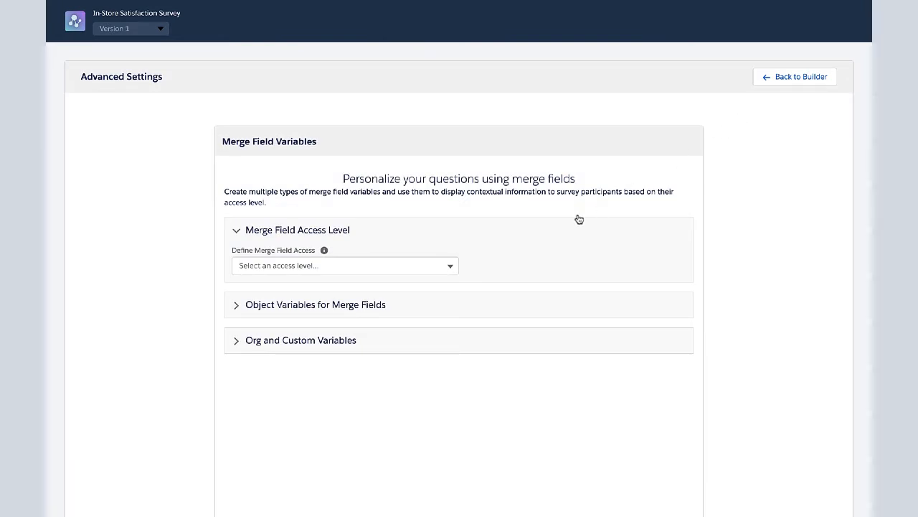
pyautogui.click(315, 304)
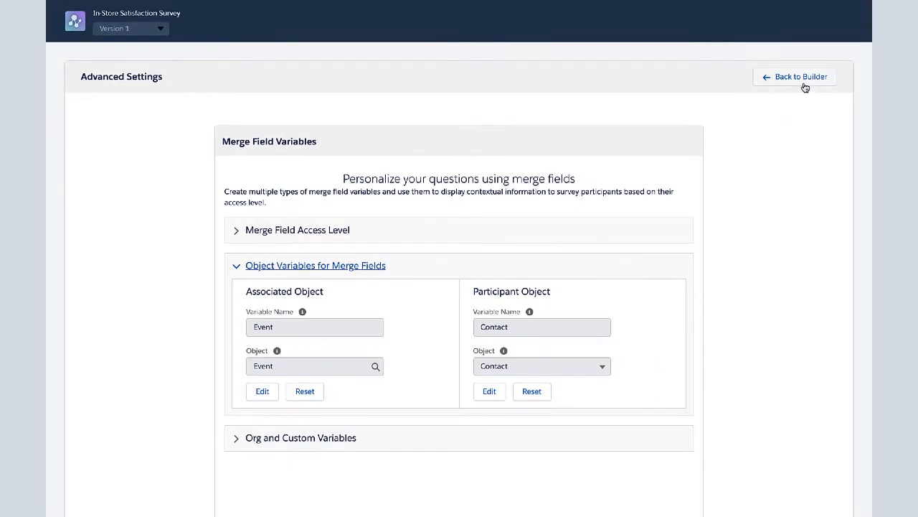
pyautogui.click(794, 77)
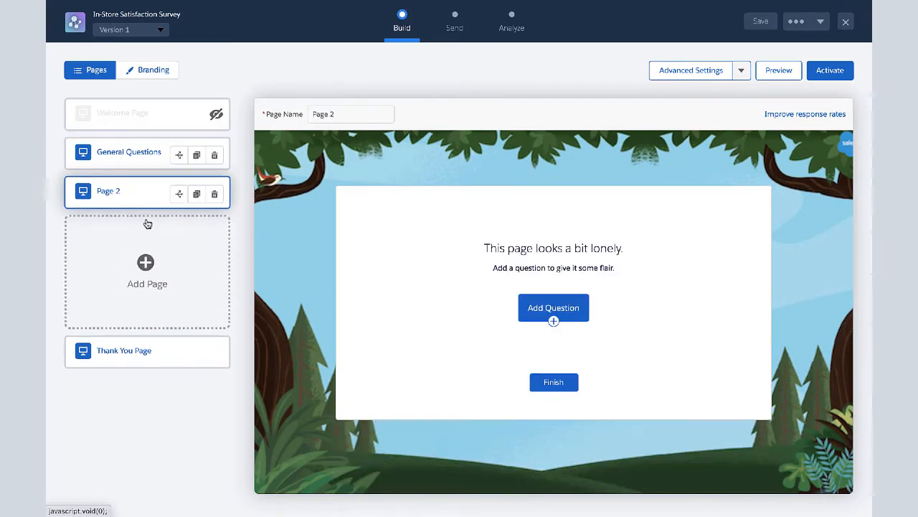
# - Rename the new second page from Page 2 to 'Winter Coats'
pyautogui.click(351, 115)
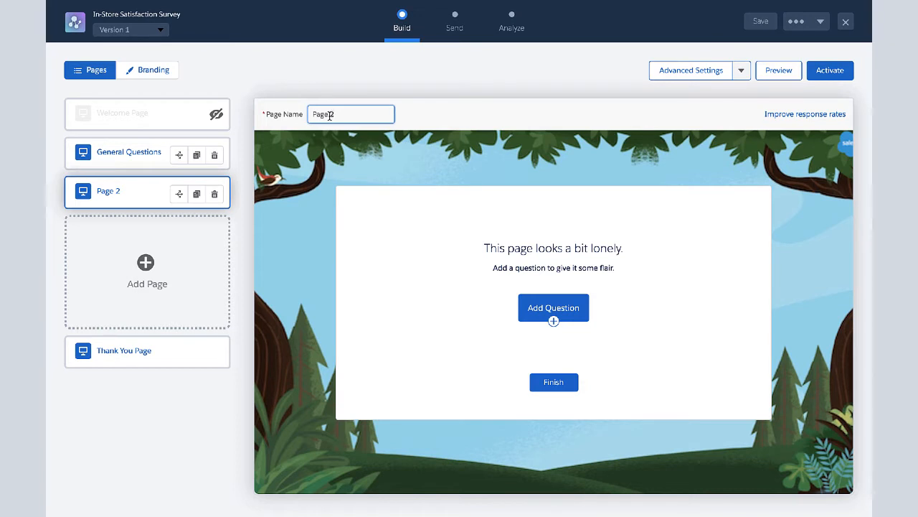
pyautogui.write('Winter Co')
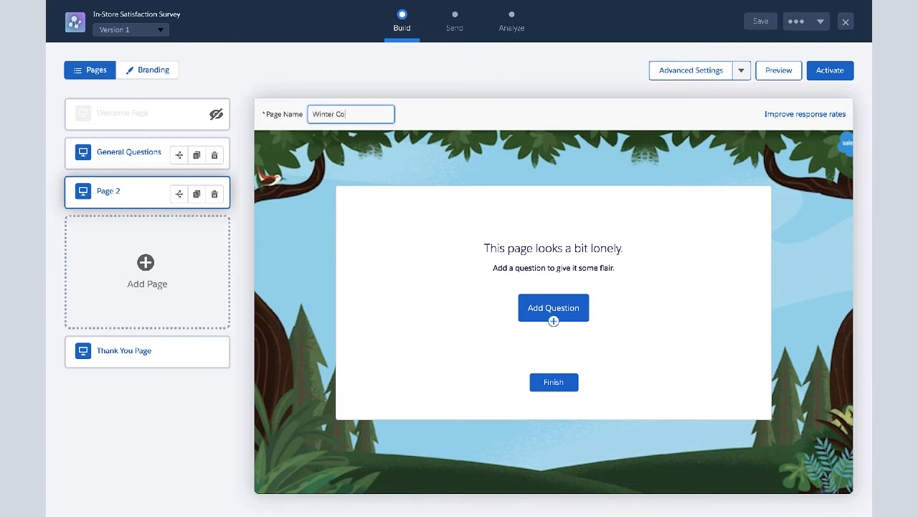
pyautogui.write('ats')
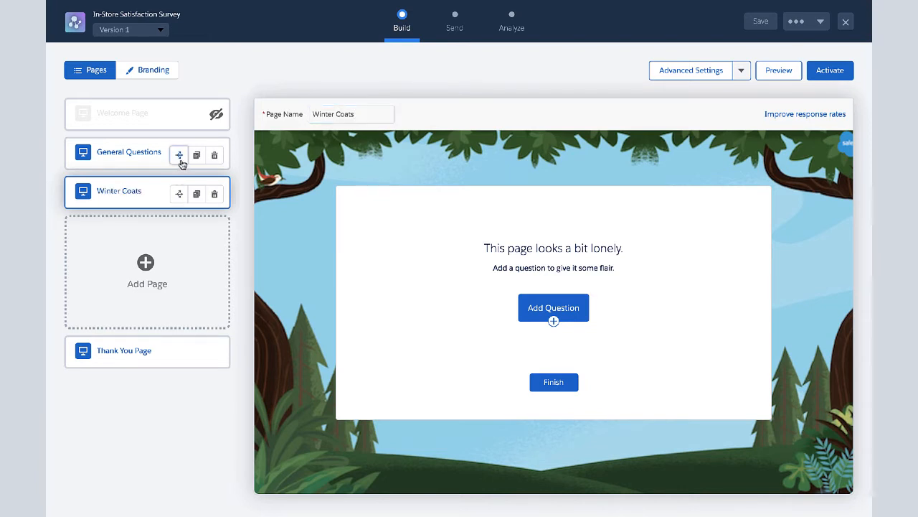
# - Branch General Questions to Winter Coats when participant Product_Category__c equals 'Winter Coats'
pyautogui.click(179, 155)
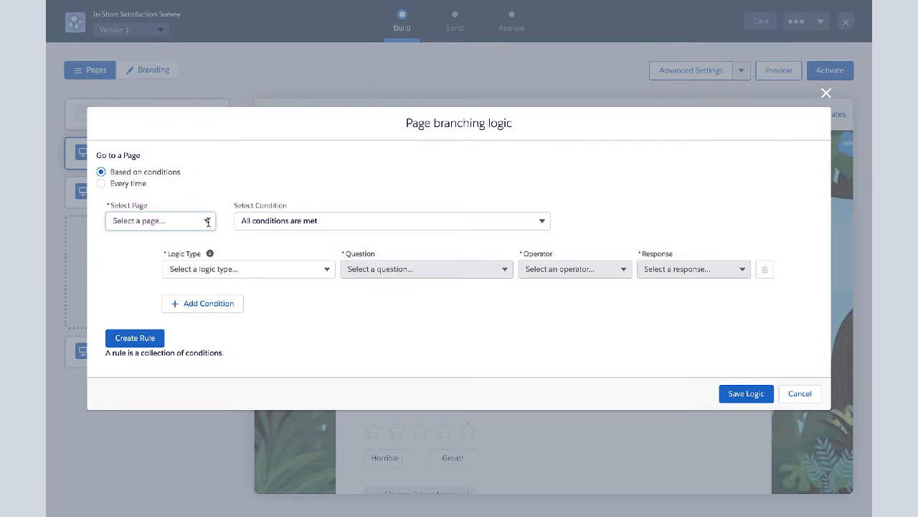
pyautogui.click(247, 269)
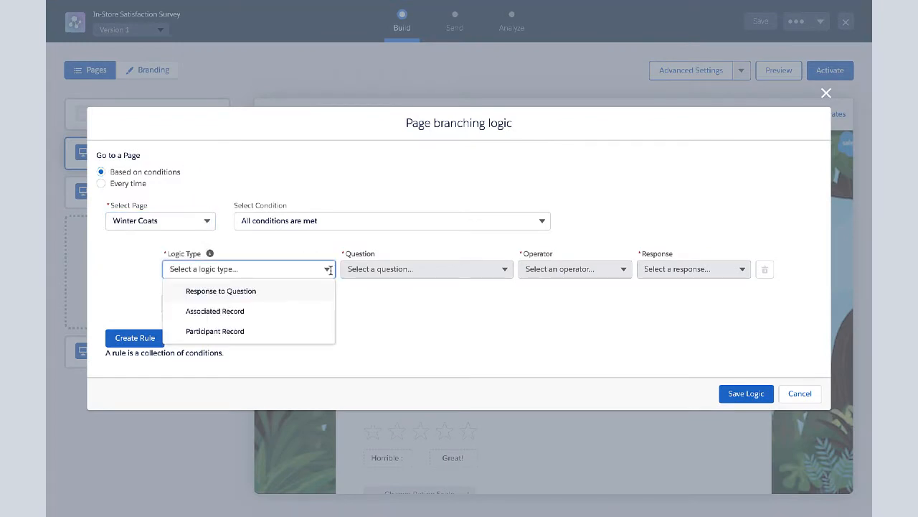
pyautogui.moveTo(307, 331)
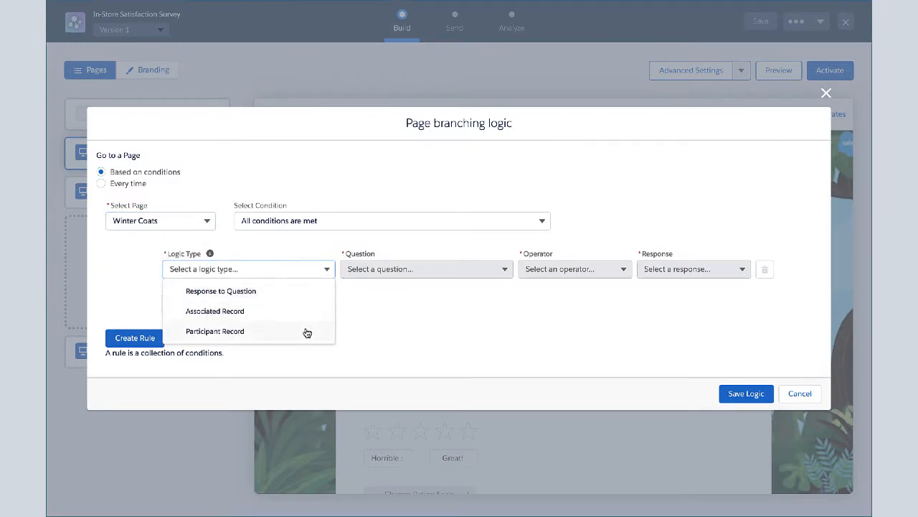
pyautogui.click(215, 331)
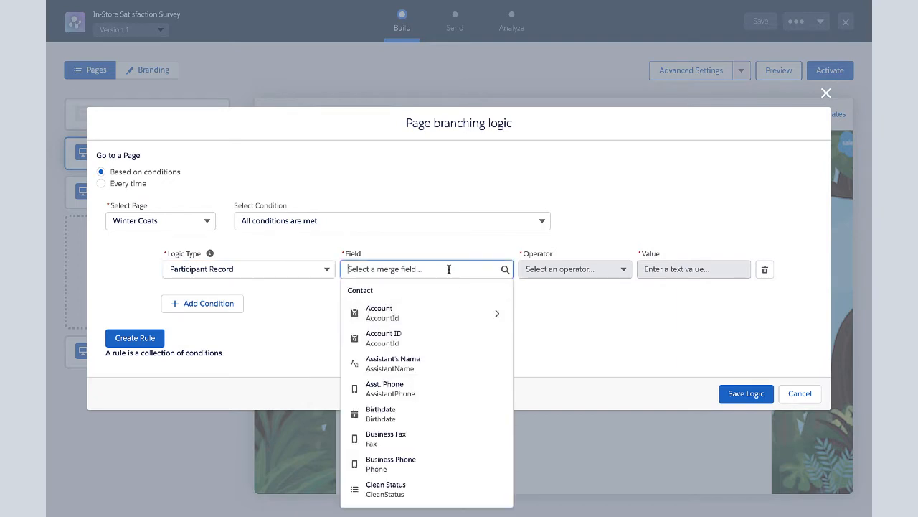
pyautogui.write('Prod')
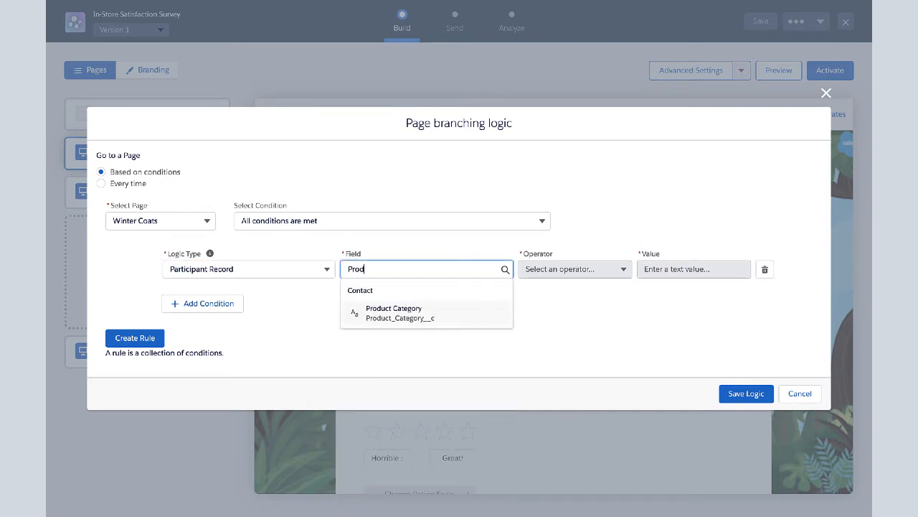
pyautogui.write('uct_Category__c')
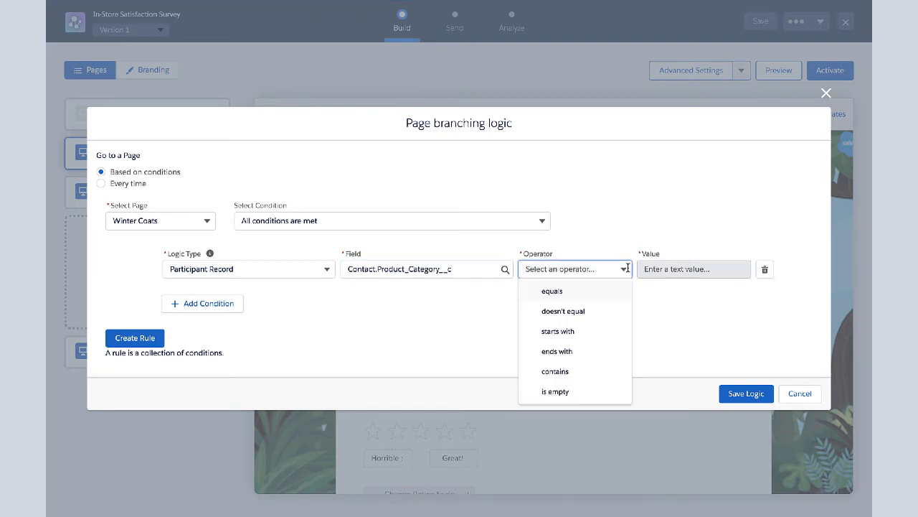
pyautogui.click(551, 290)
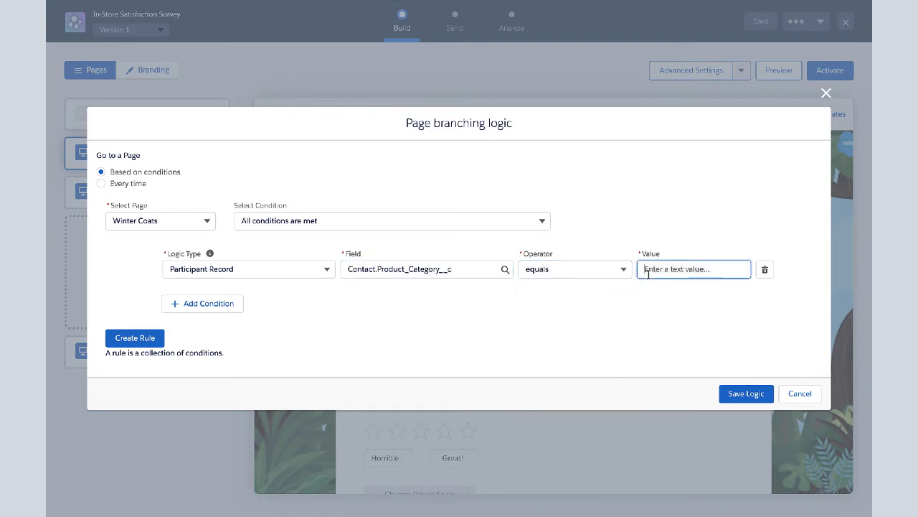
pyautogui.write('Winter Coa')
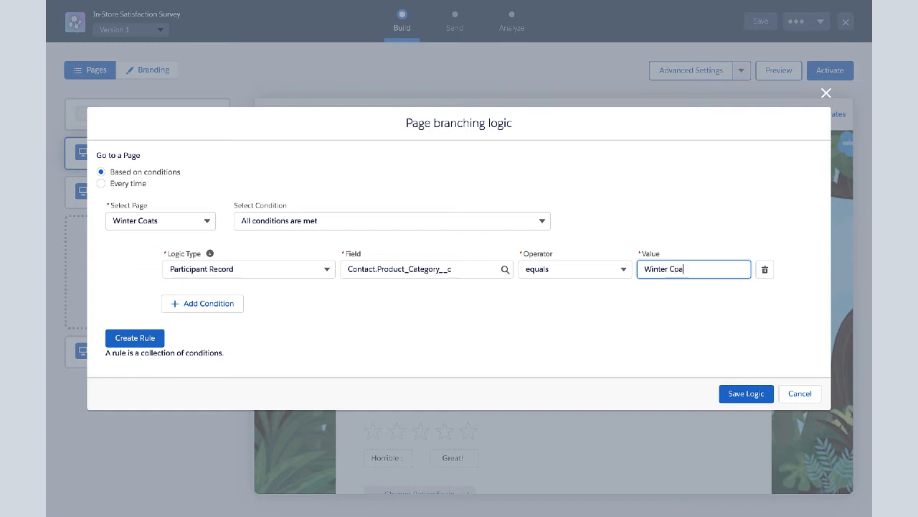
pyautogui.write('ts')
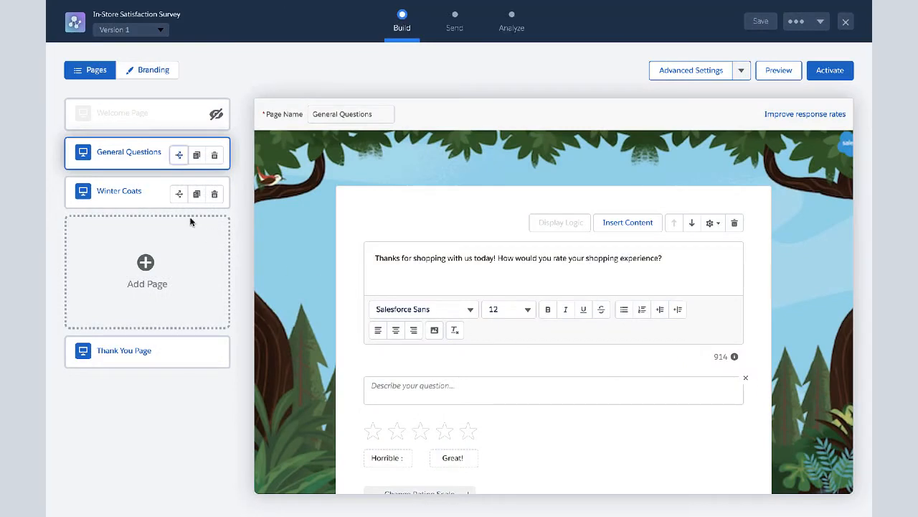
# - On Winter Coats, add the question 'How satisfied were you with the Winter Coat assortment?'
pyautogui.click(118, 190)
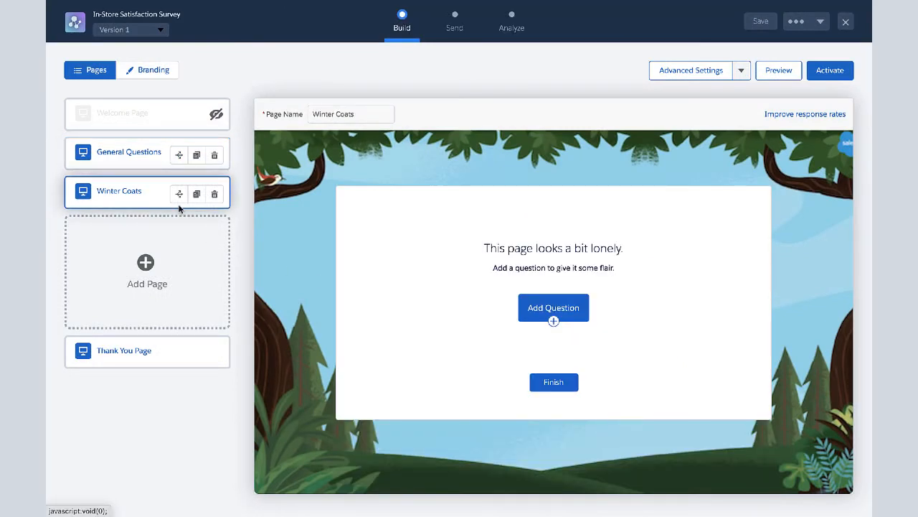
pyautogui.moveTo(270, 237)
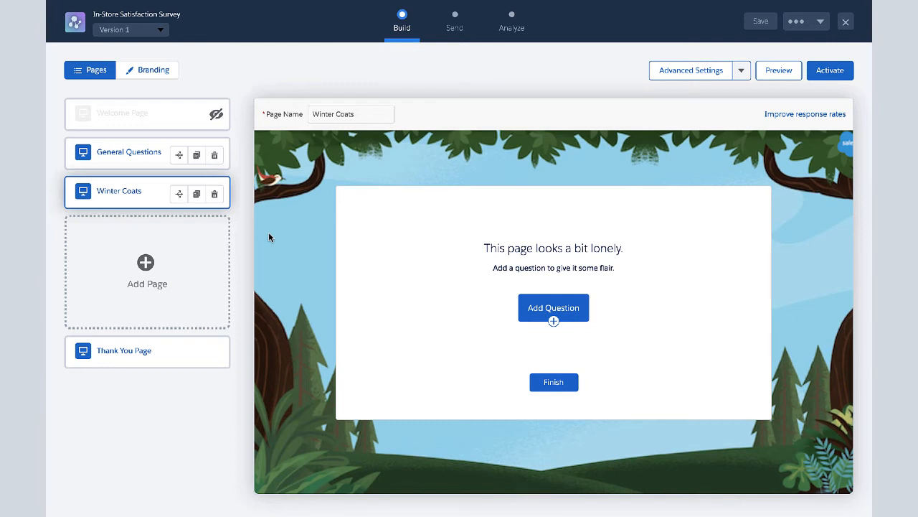
pyautogui.moveTo(481, 282)
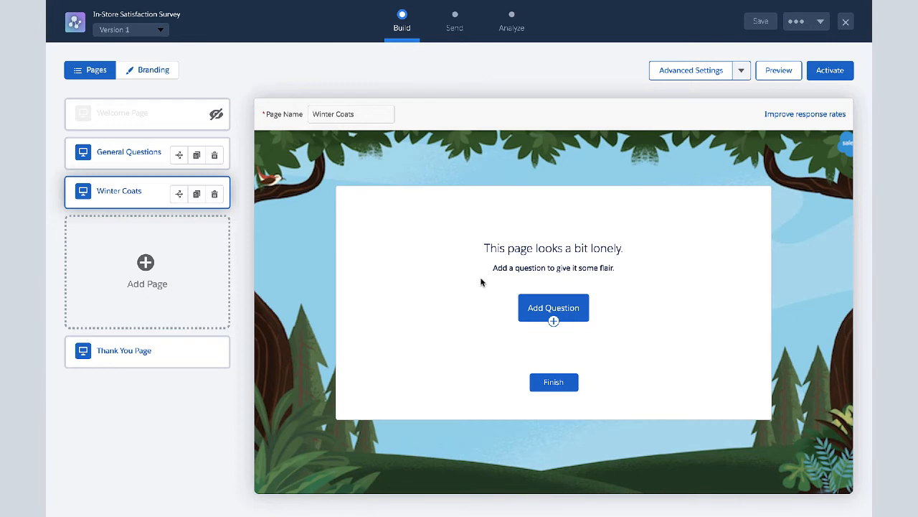
pyautogui.click(553, 307)
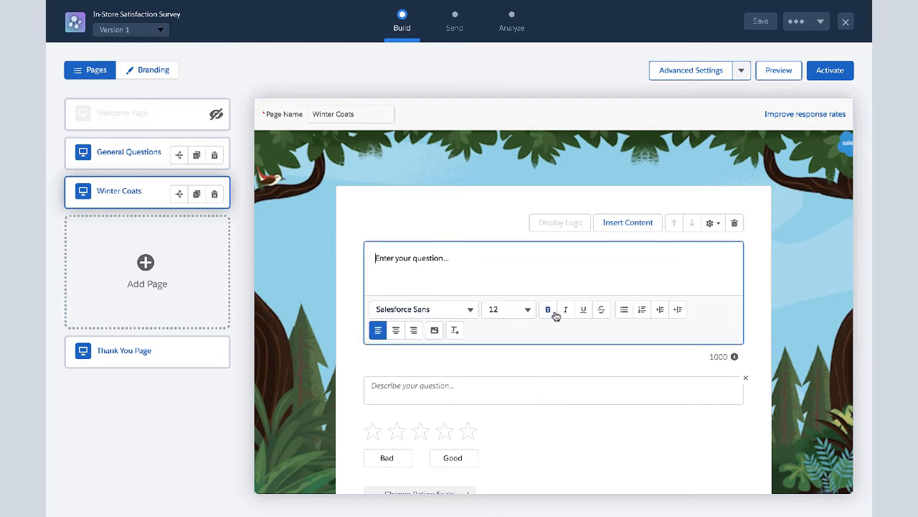
pyautogui.write('How satisfied were you with the Winter Coat assortment?')
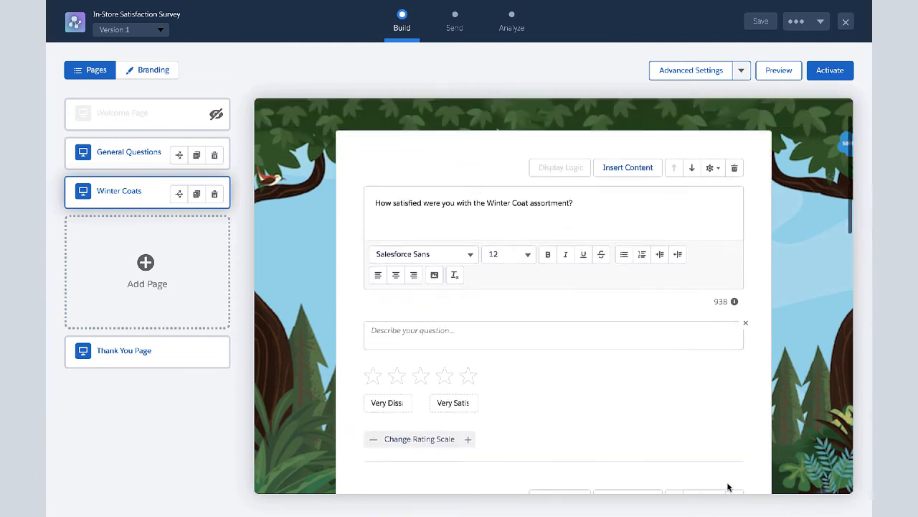
pyautogui.scroll(-3)
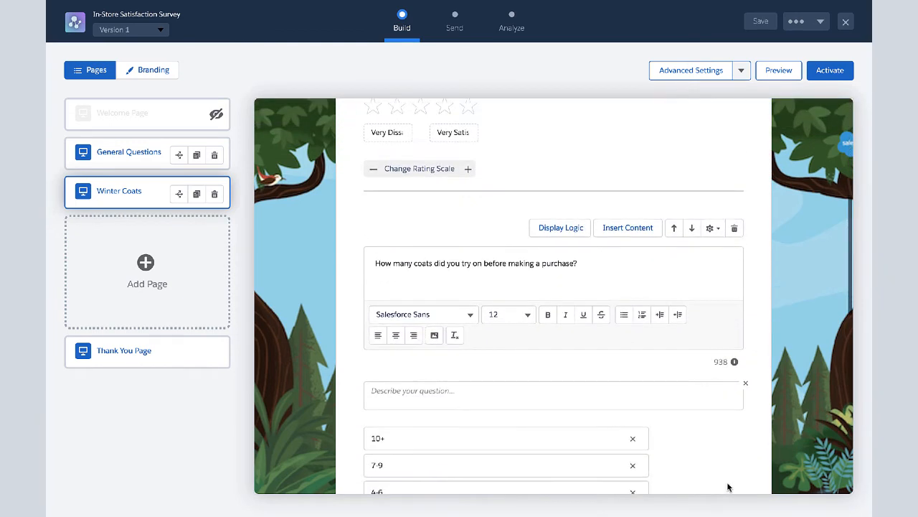
pyautogui.scroll(-3)
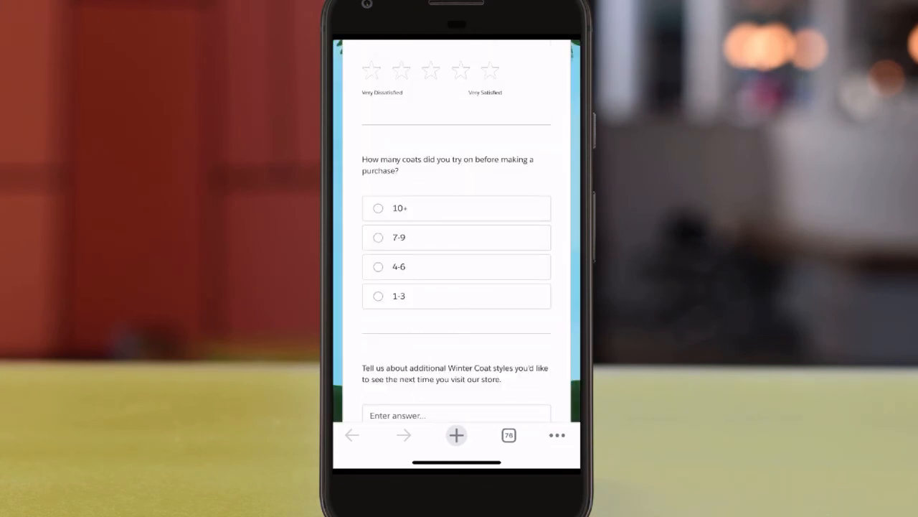
# - Answer 4-6 coats tried and begin typing 'More assortment of' as the style suggestion
pyautogui.click(378, 266)
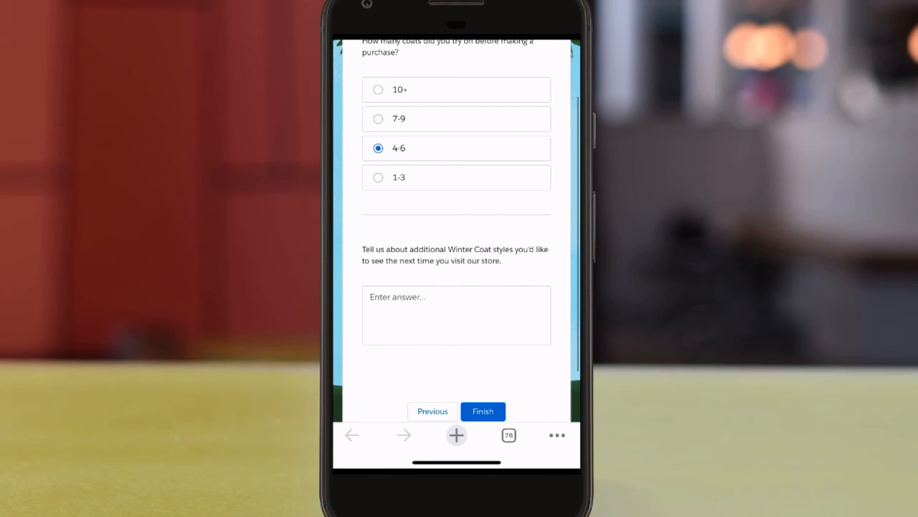
pyautogui.write('More assortment of')
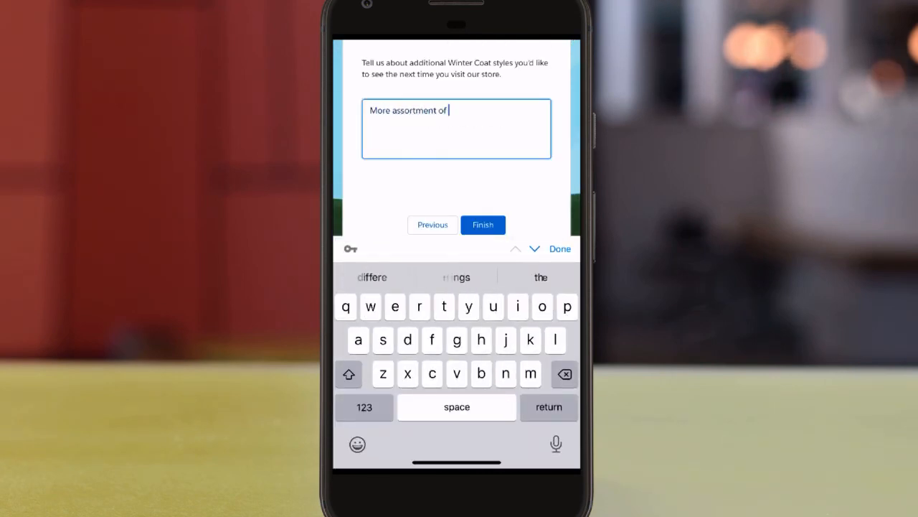